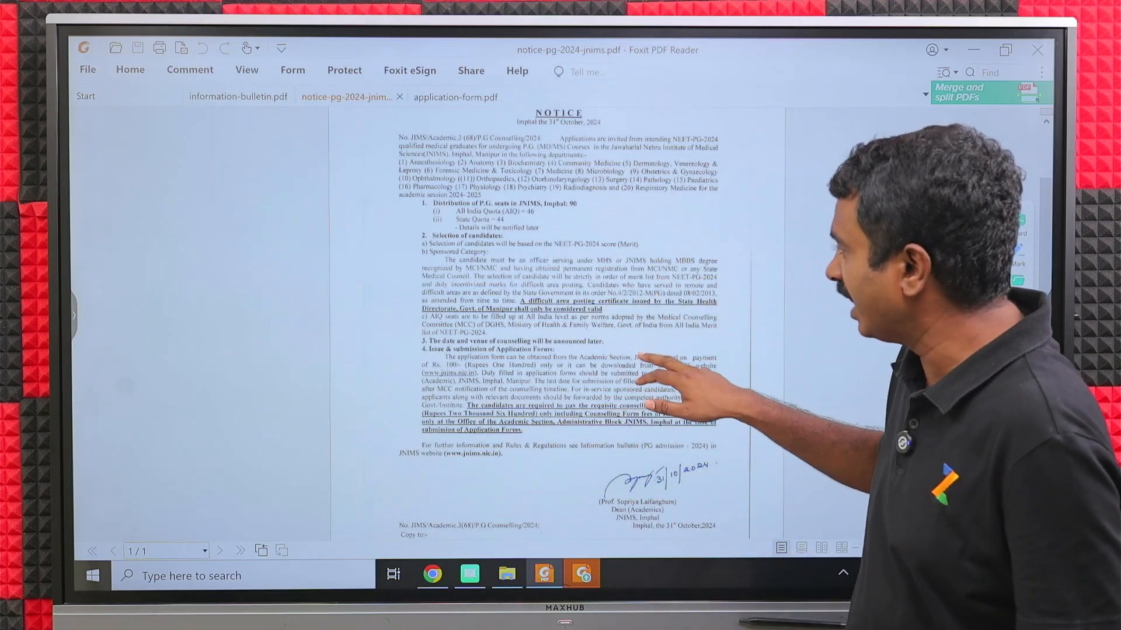
Step: Show the information bulletin's section 7, Submission of Application Form, on page 3
scroll(down, 3)
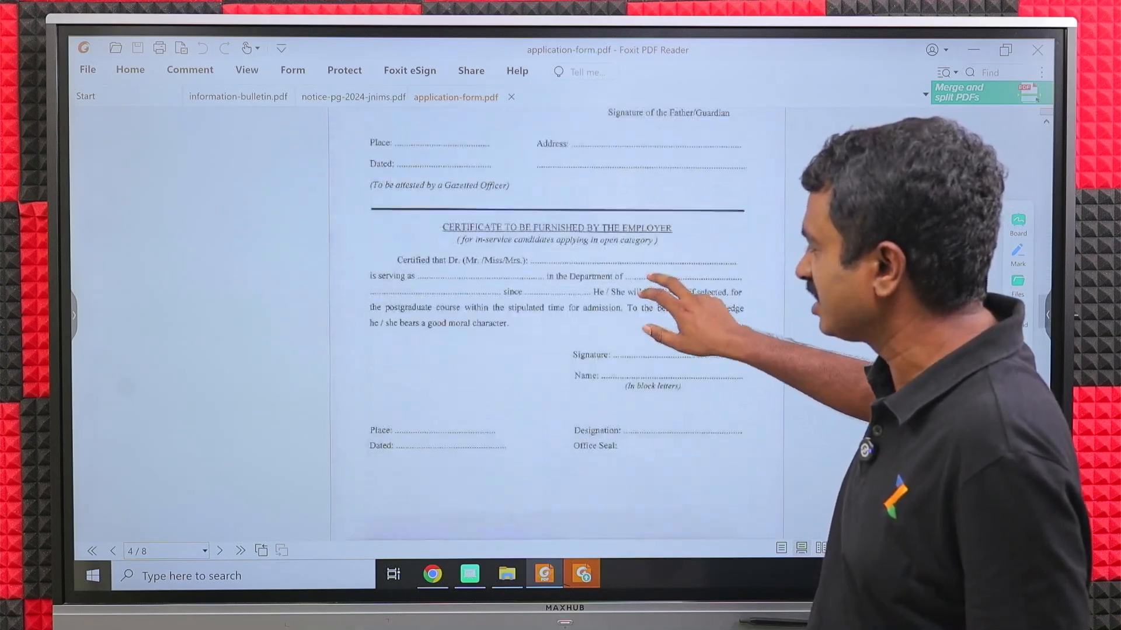
scroll(down, 3)
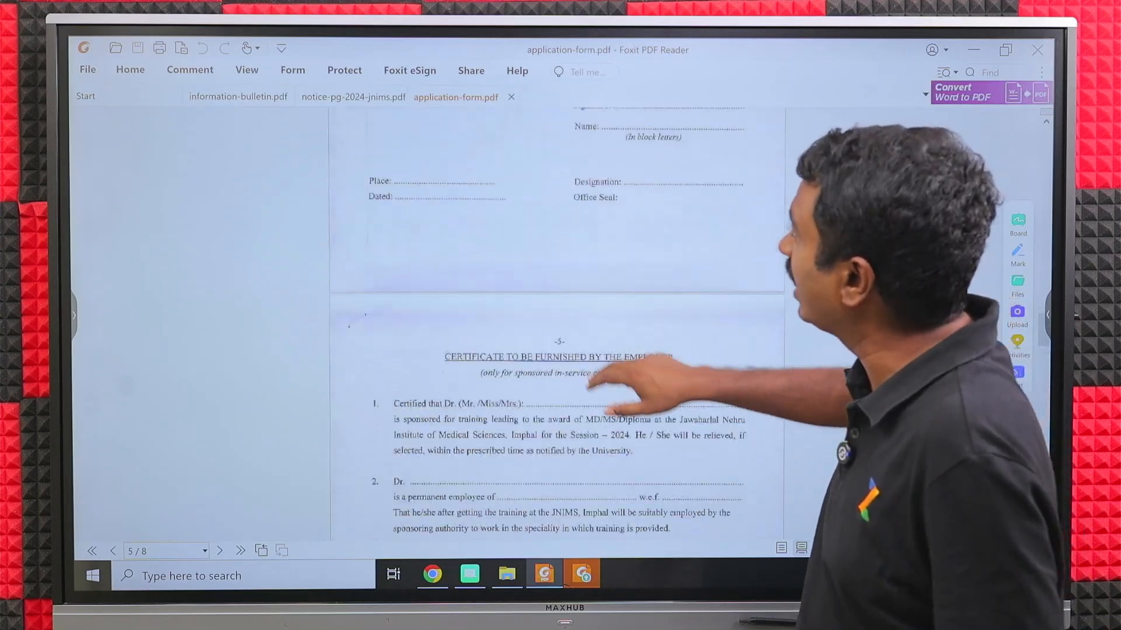
click(353, 97)
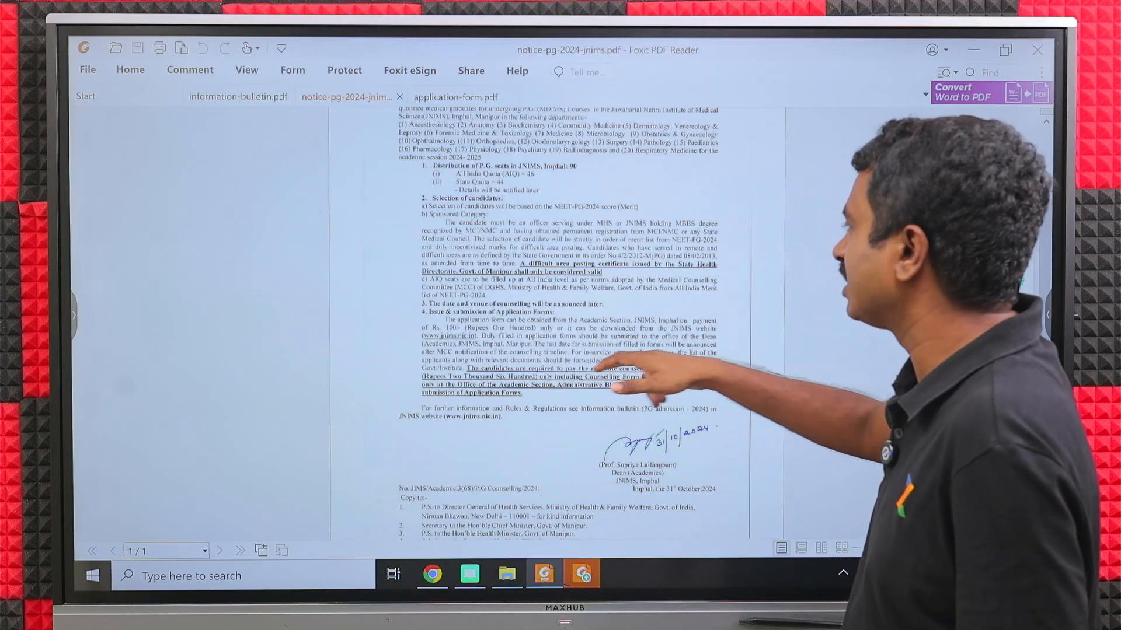
click(236, 97)
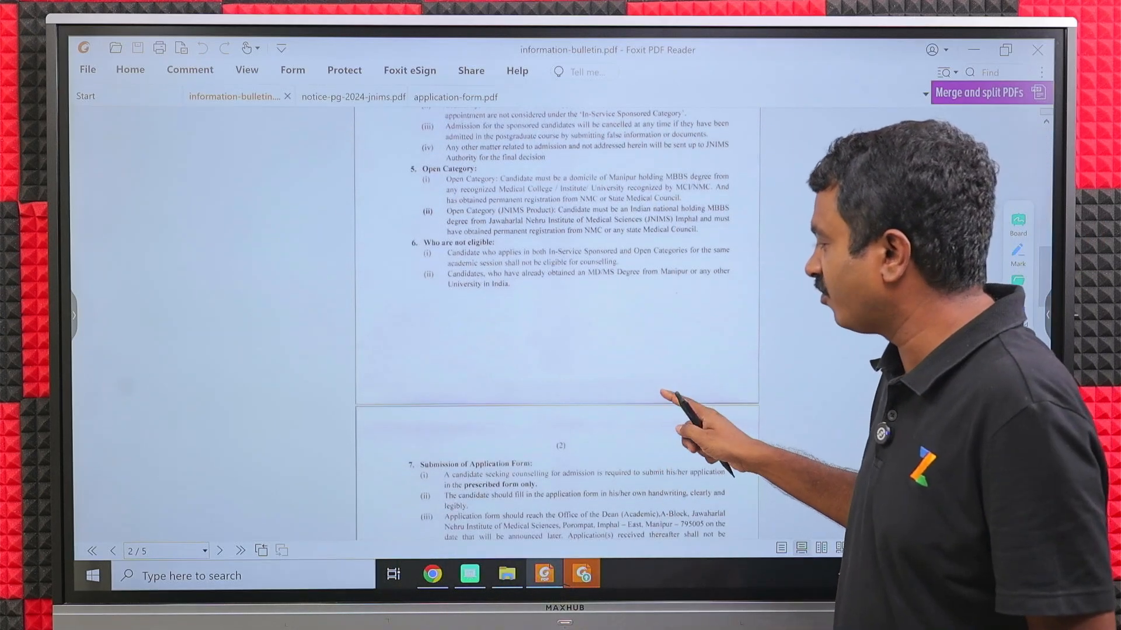
scroll(down, 3)
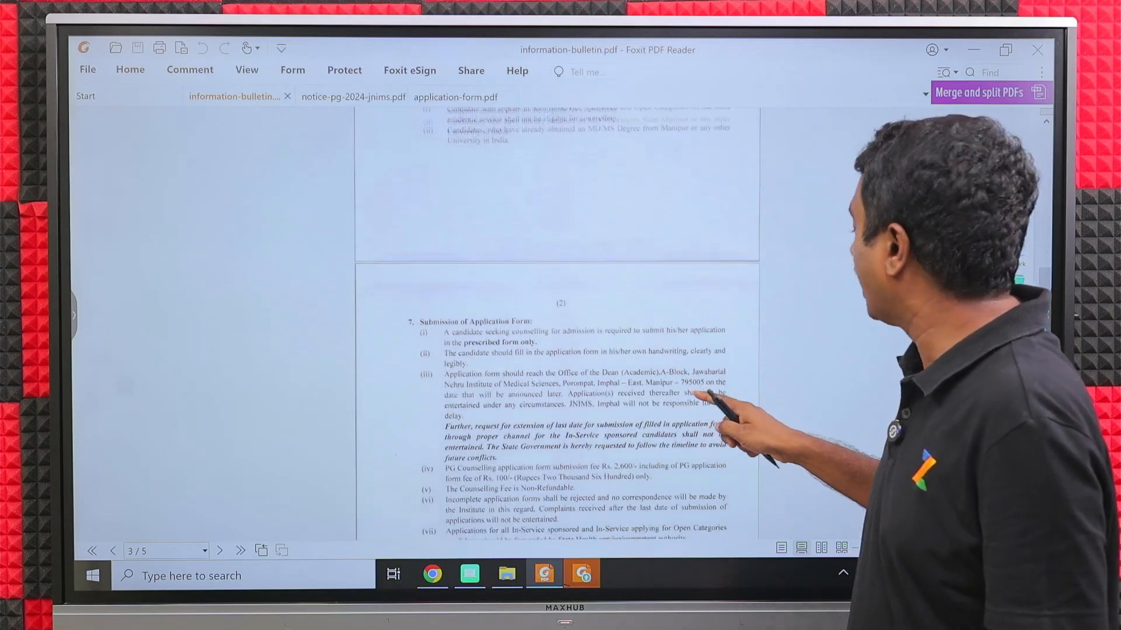